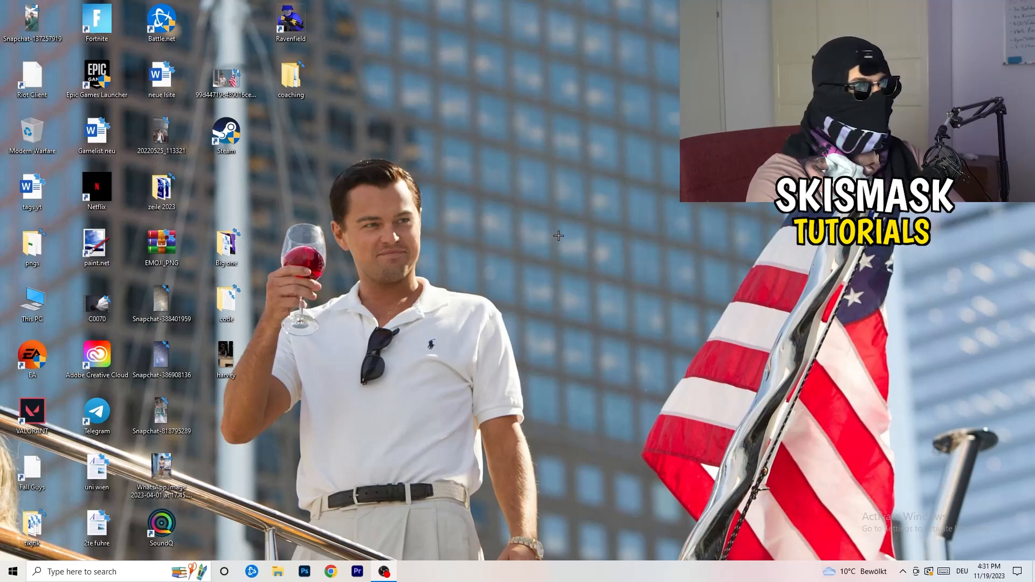
# Bring up the desktop's right-click menu on an empty area of the desktop
pyautogui.rightClick(558, 236)
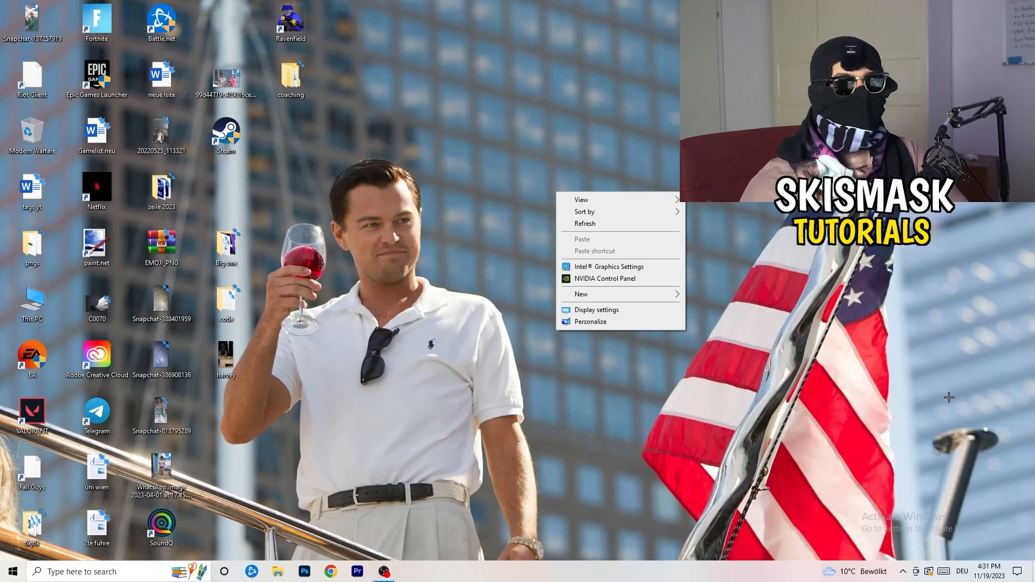
pyautogui.moveTo(978, 408)
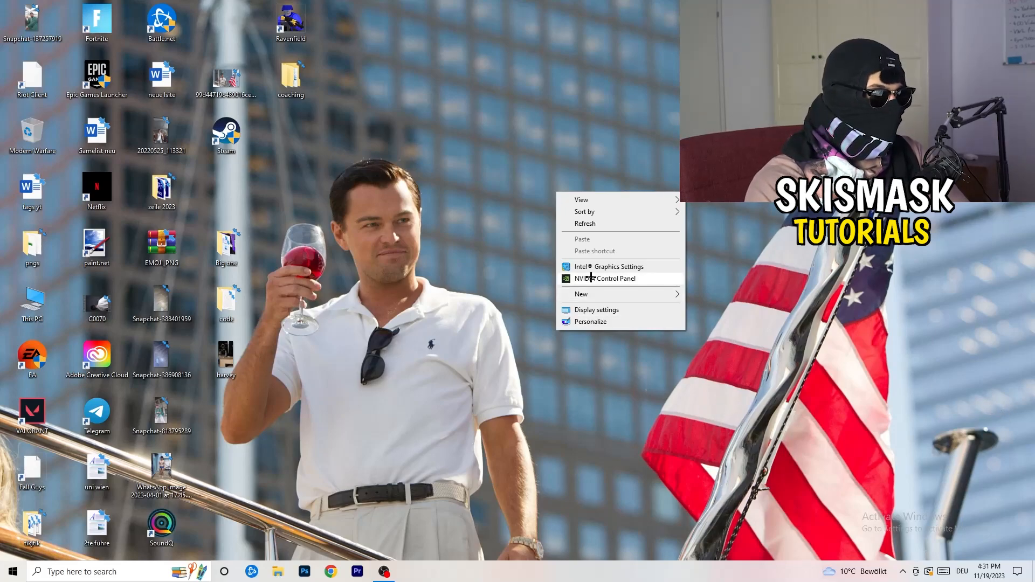
# Launch the NVIDIA Control Panel, landing on Display > Change resolution
pyautogui.click(714, 362)
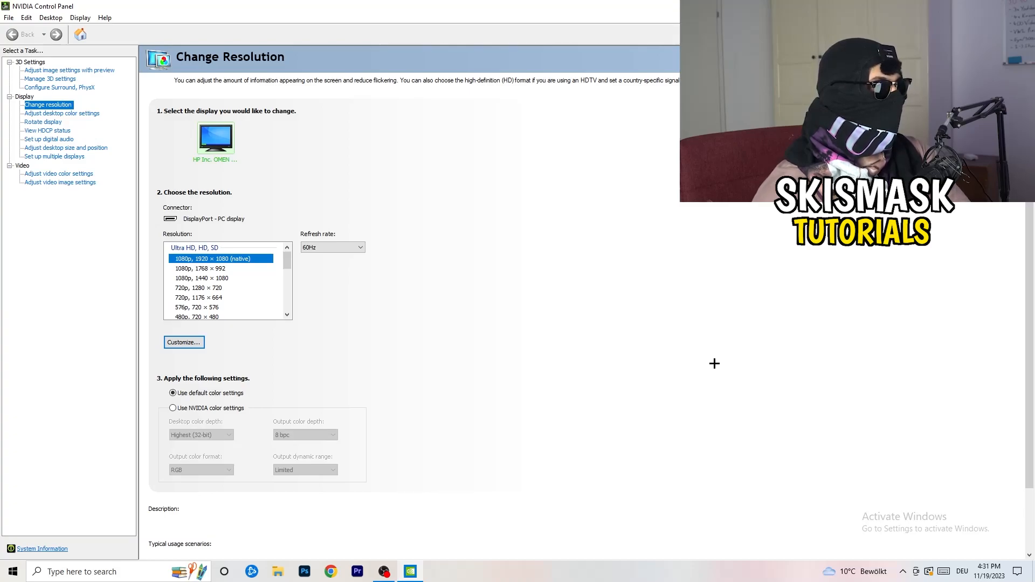
pyautogui.moveTo(131, 152)
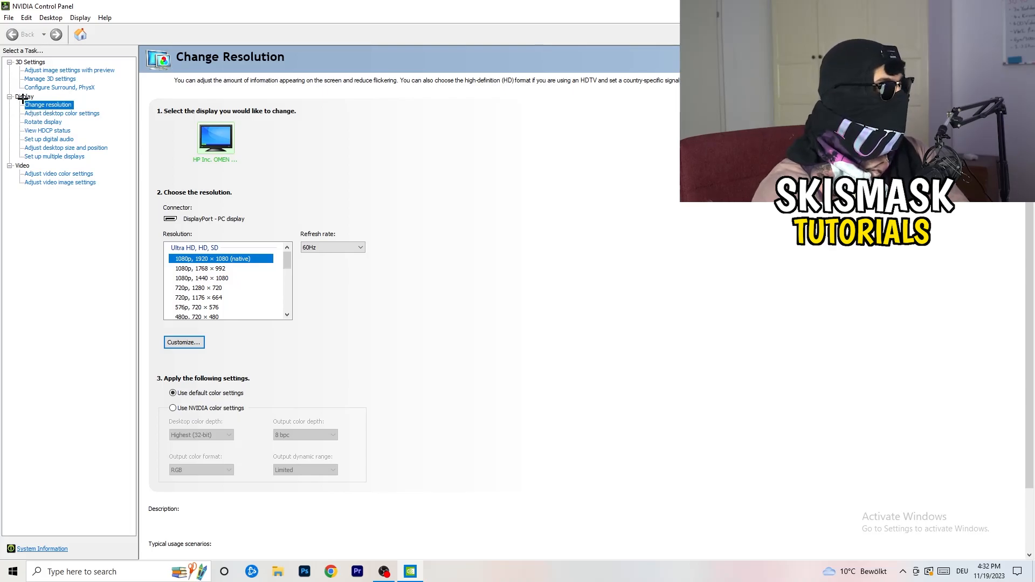
pyautogui.moveTo(94, 194)
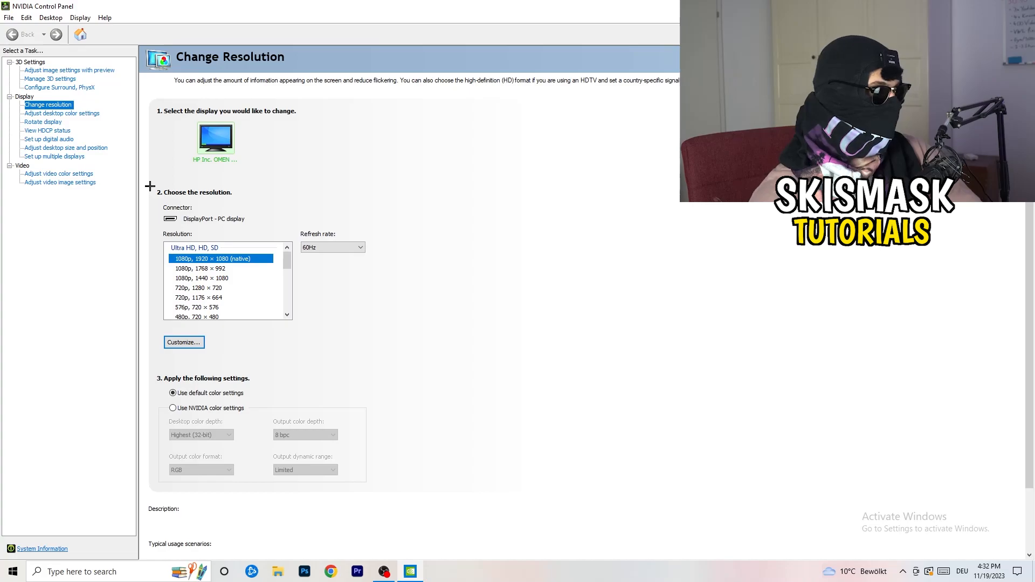
# Draft a custom resolution with 1440 horizontal pixels and adjusted vertical lines, then discard it
pyautogui.click(184, 342)
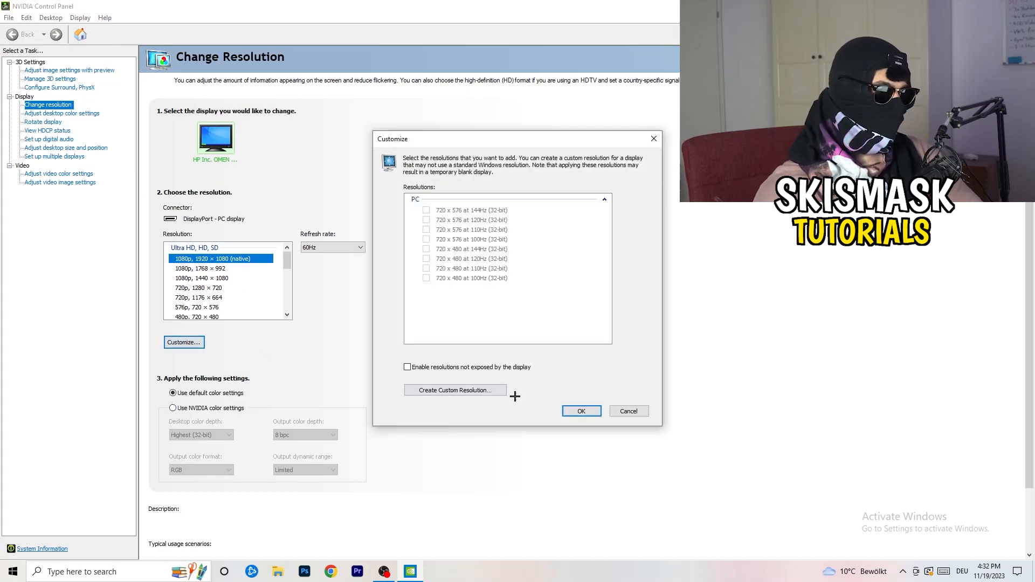
pyautogui.moveTo(488, 418)
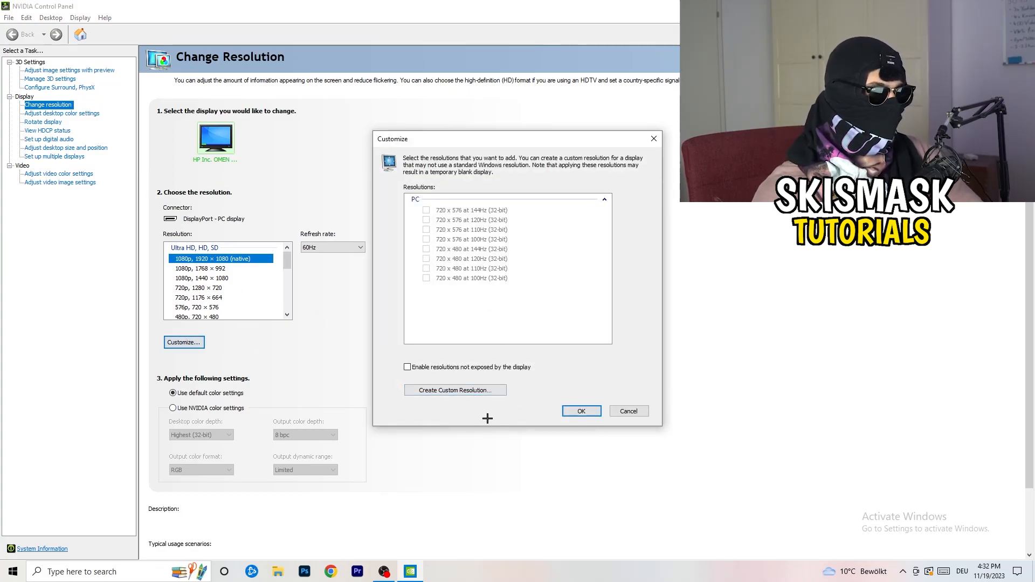
pyautogui.click(454, 390)
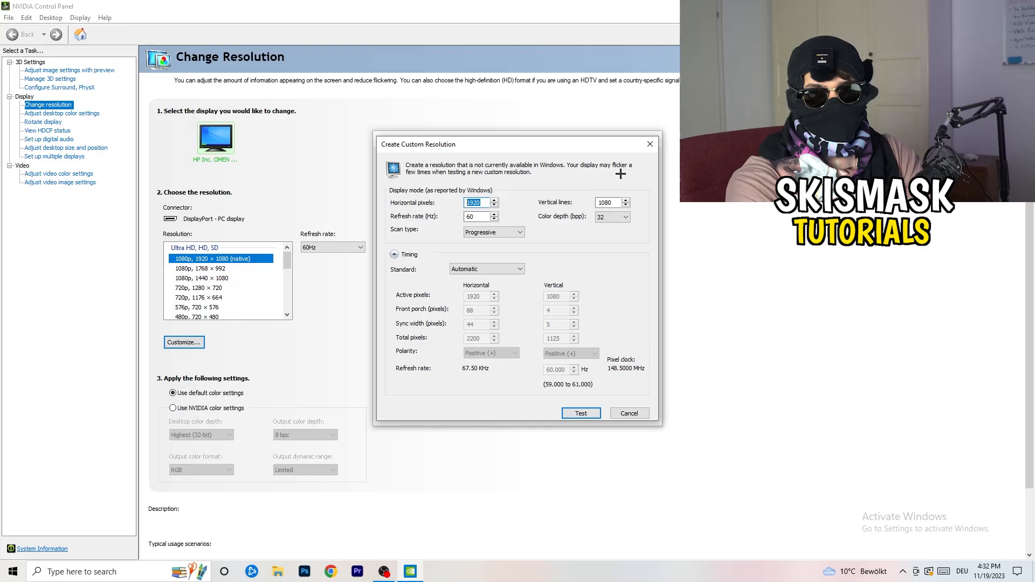
pyautogui.write('114')
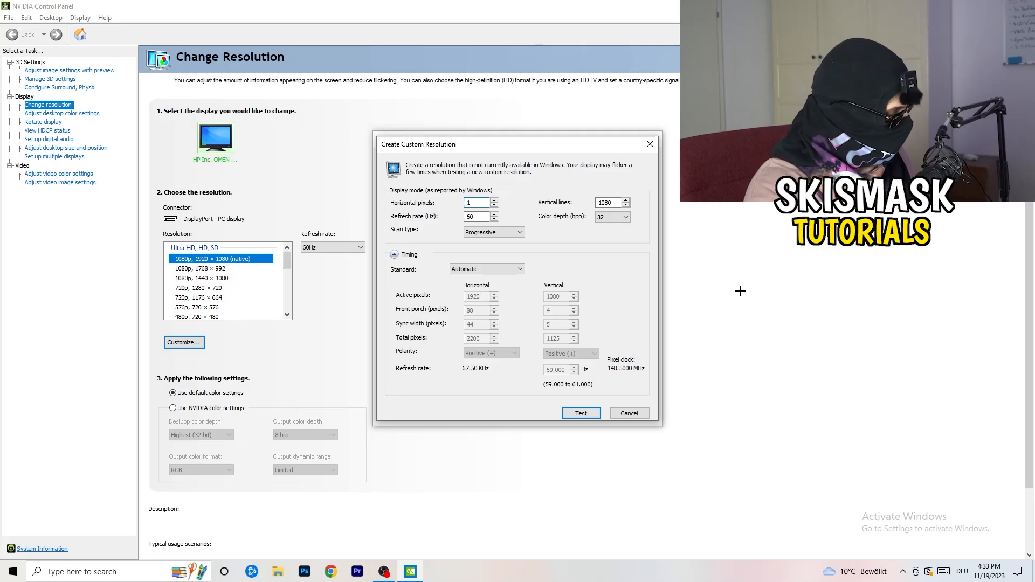
pyautogui.write('1440')
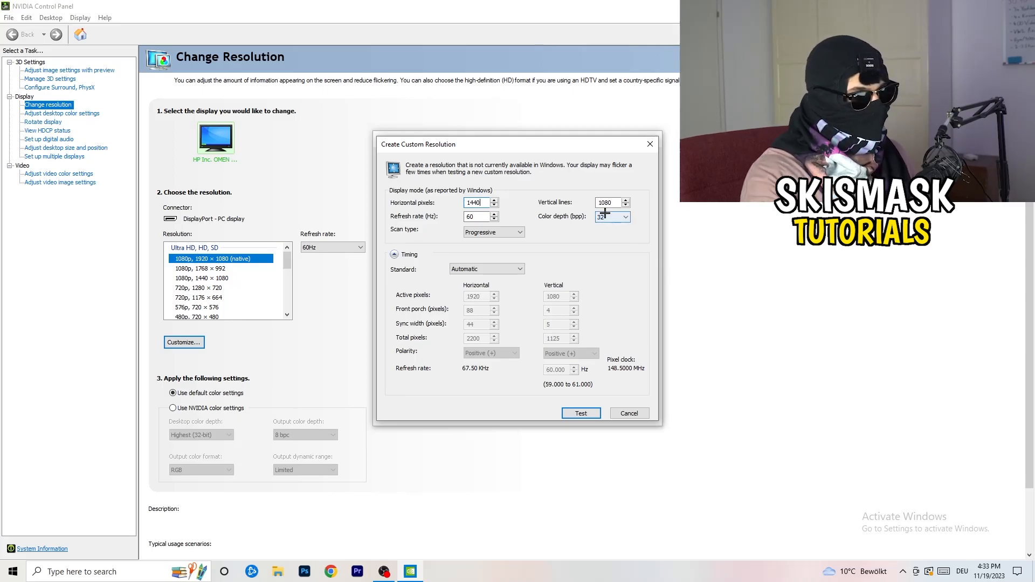
pyautogui.click(607, 202)
pyautogui.write('1040')
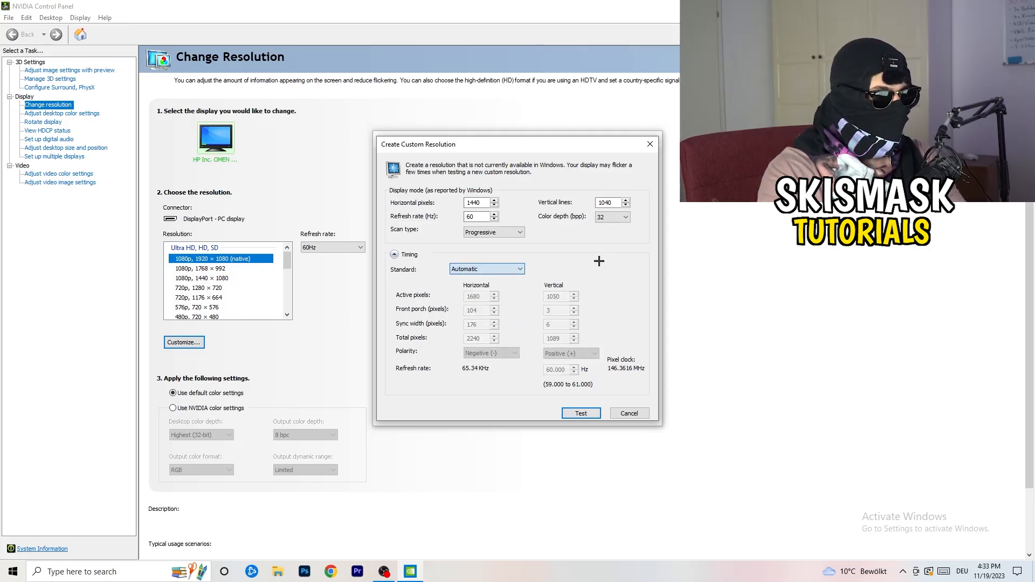
pyautogui.click(487, 269)
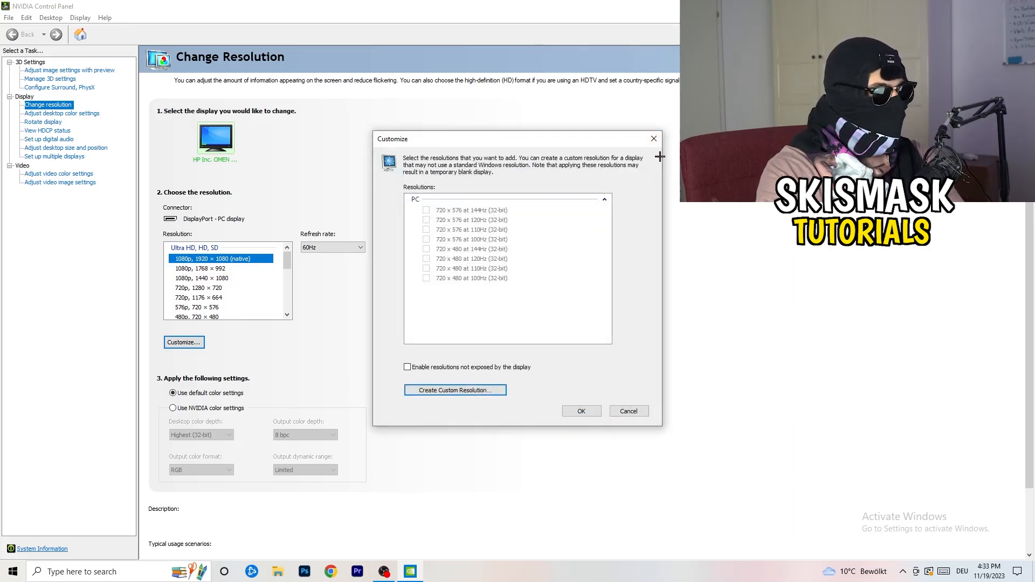
# Close the NVIDIA Control Panel and bring up the Start menu
pyautogui.click(628, 411)
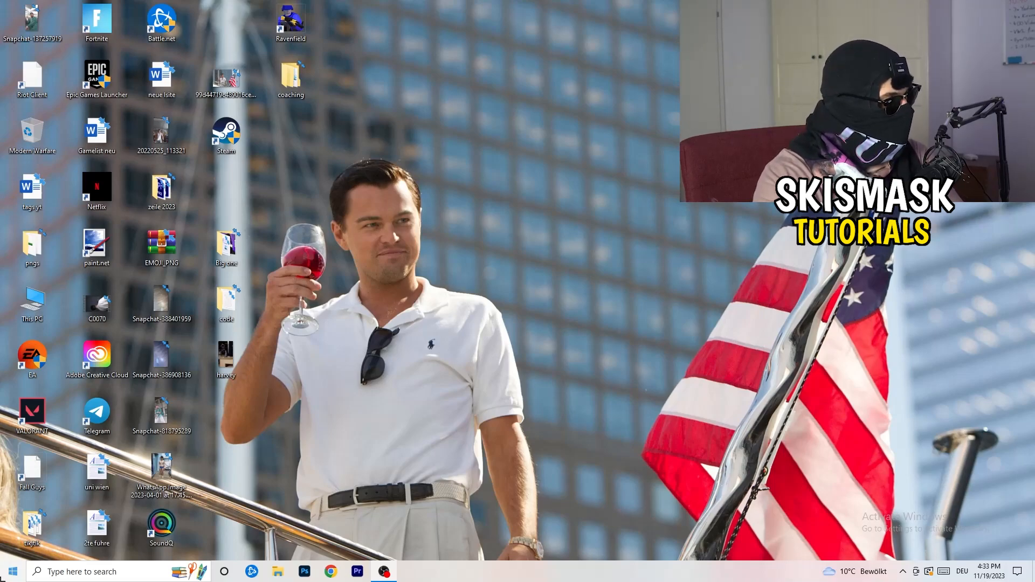
pyautogui.click(11, 572)
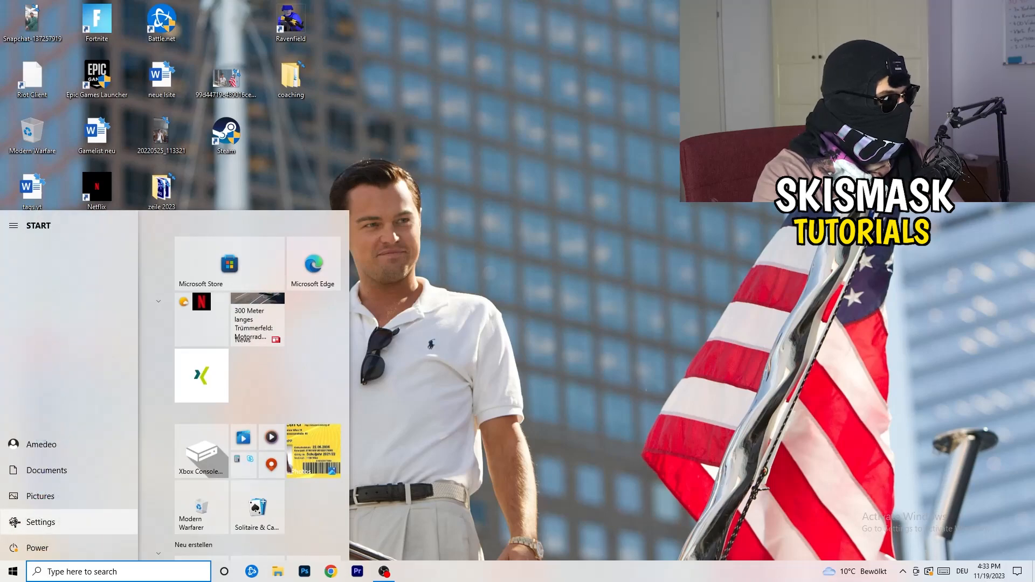
# Review System > Display, keep scaling at 100%, and return to the Settings home page
pyautogui.click(40, 522)
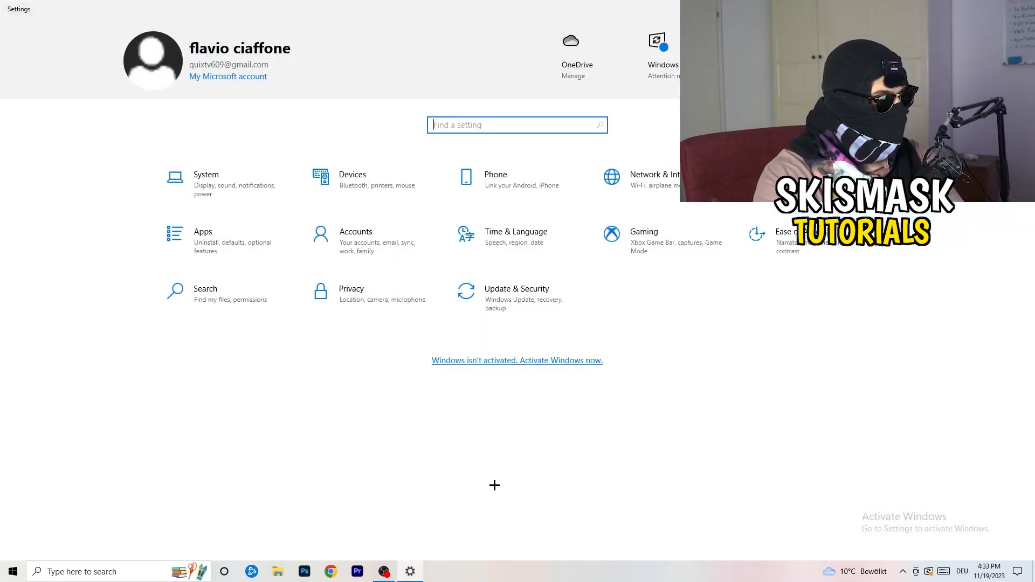
pyautogui.moveTo(448, 408)
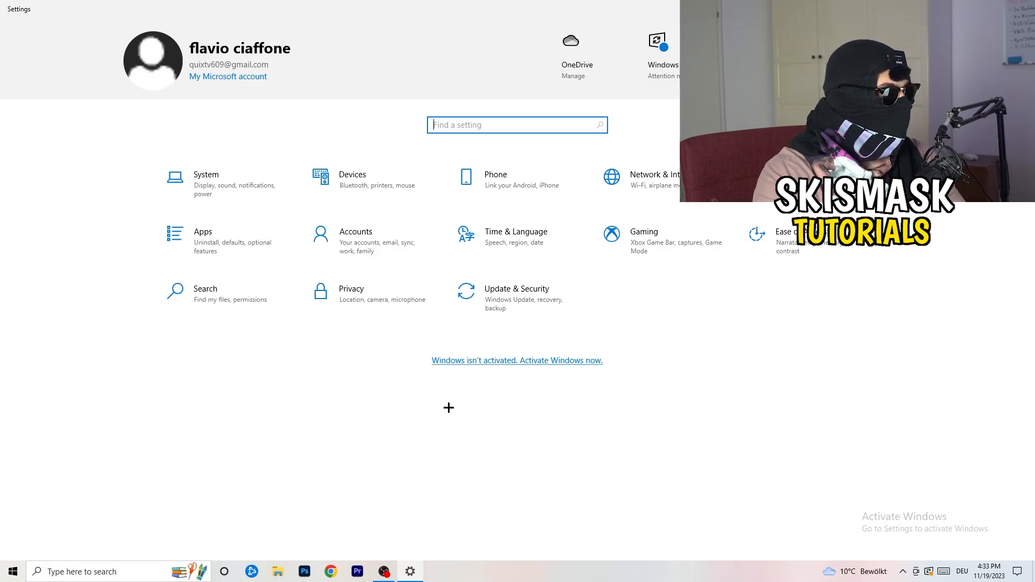
pyautogui.click(205, 175)
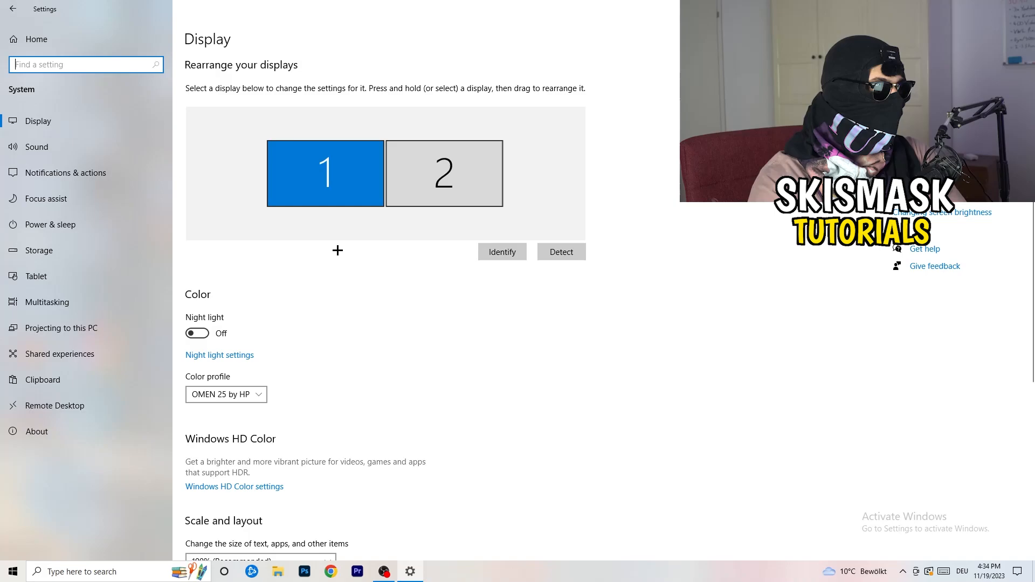
pyautogui.scroll(-3)
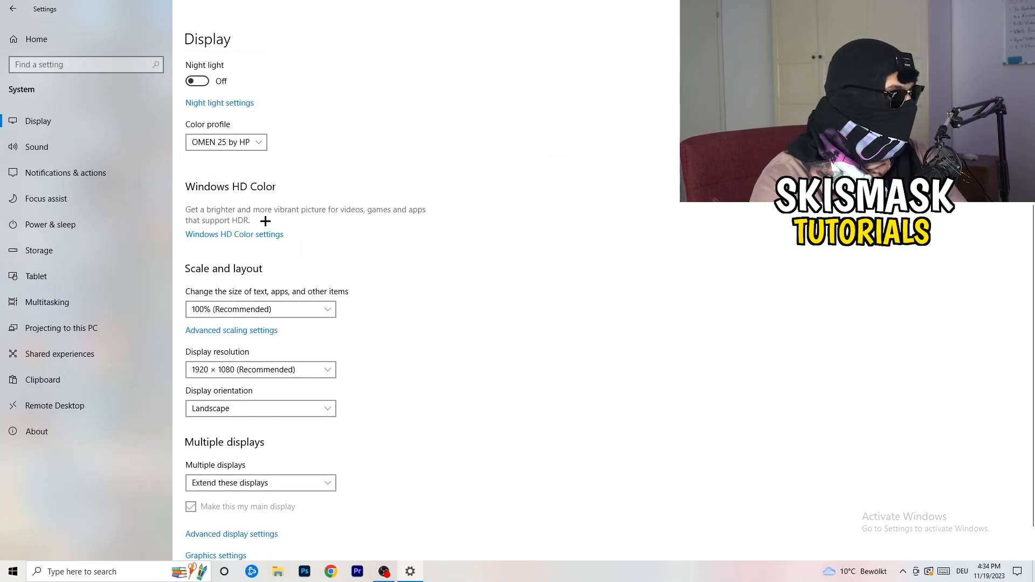
pyautogui.scroll(-3)
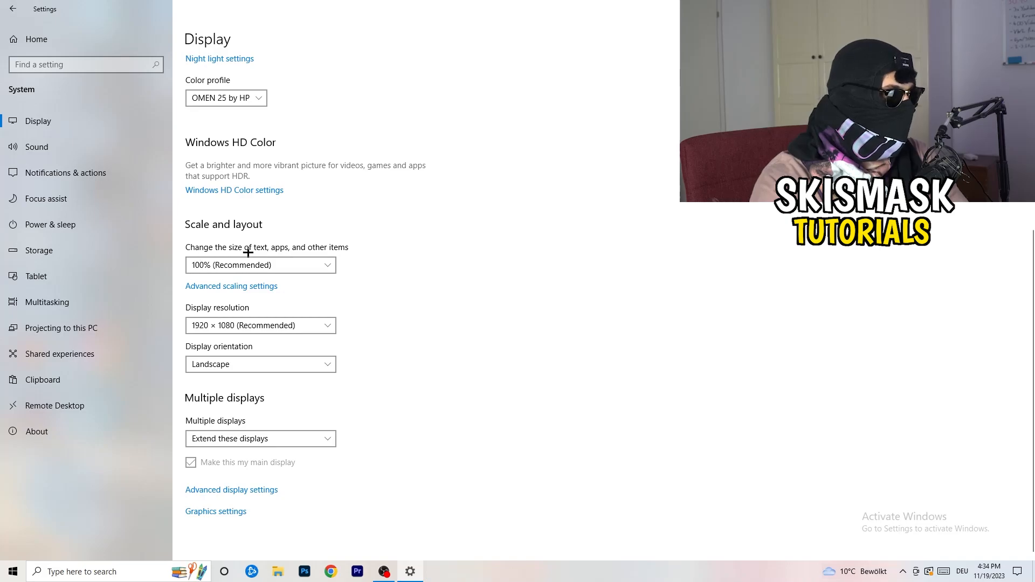
pyautogui.click(260, 265)
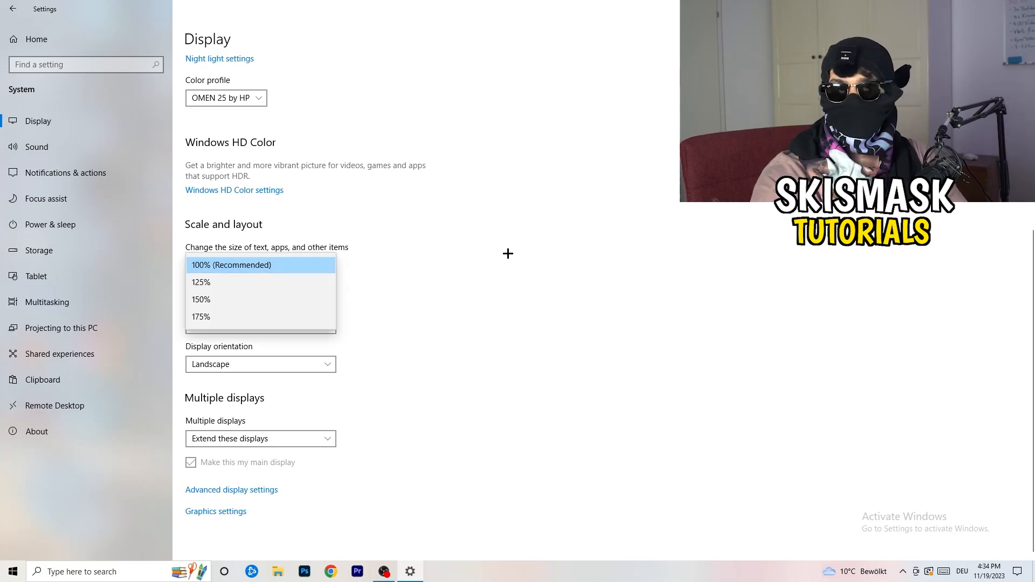
pyautogui.click(260, 265)
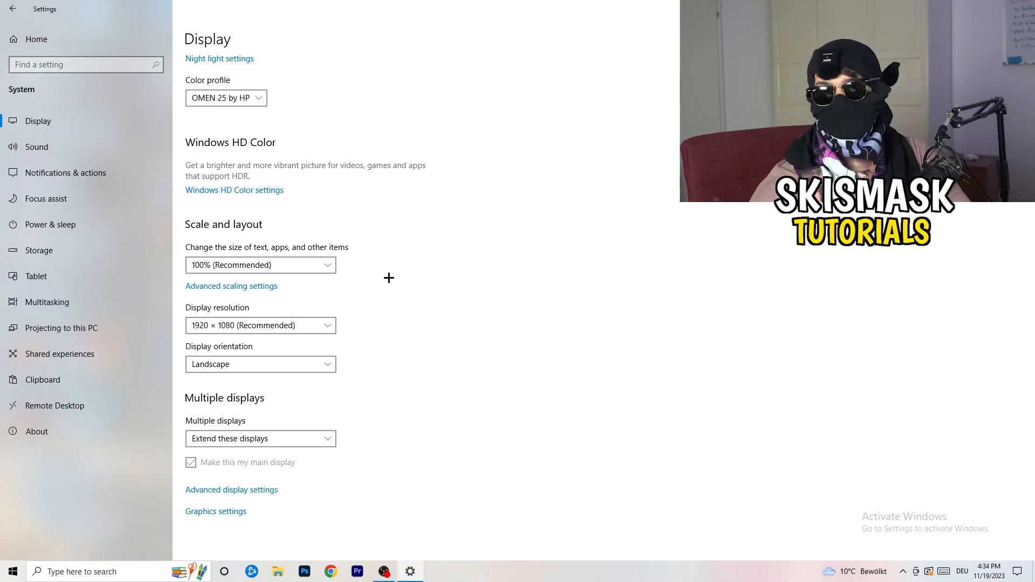
pyautogui.moveTo(399, 299)
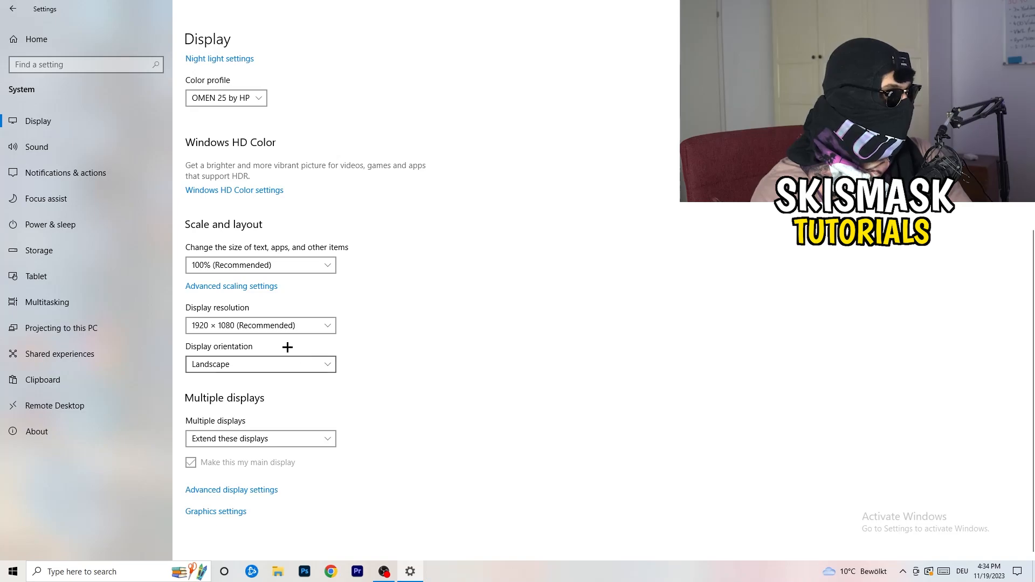
pyautogui.click(12, 9)
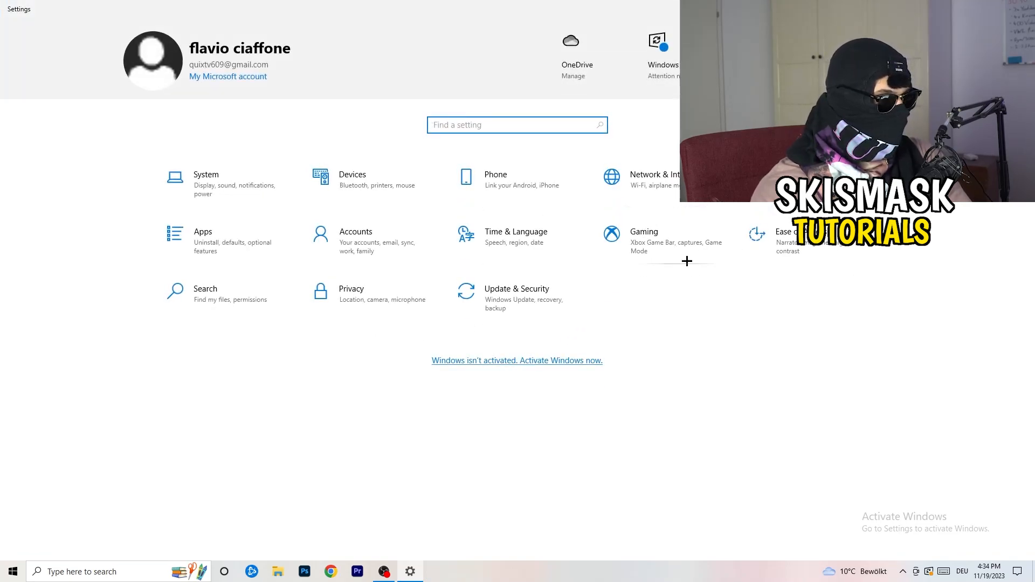
# Visit the Gaming section and its Game Mode page before leaving Settings
pyautogui.click(644, 231)
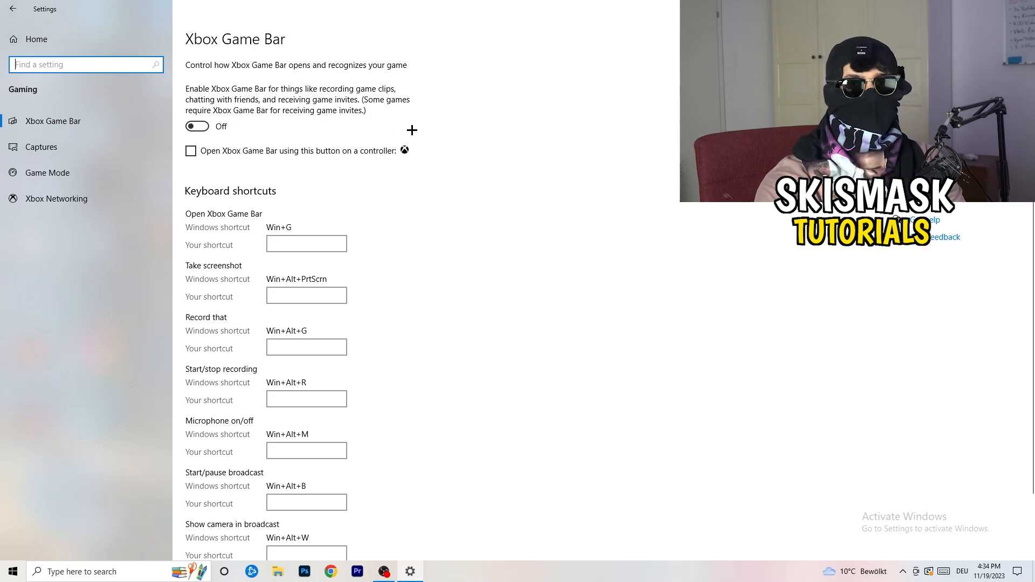
pyautogui.moveTo(578, 115)
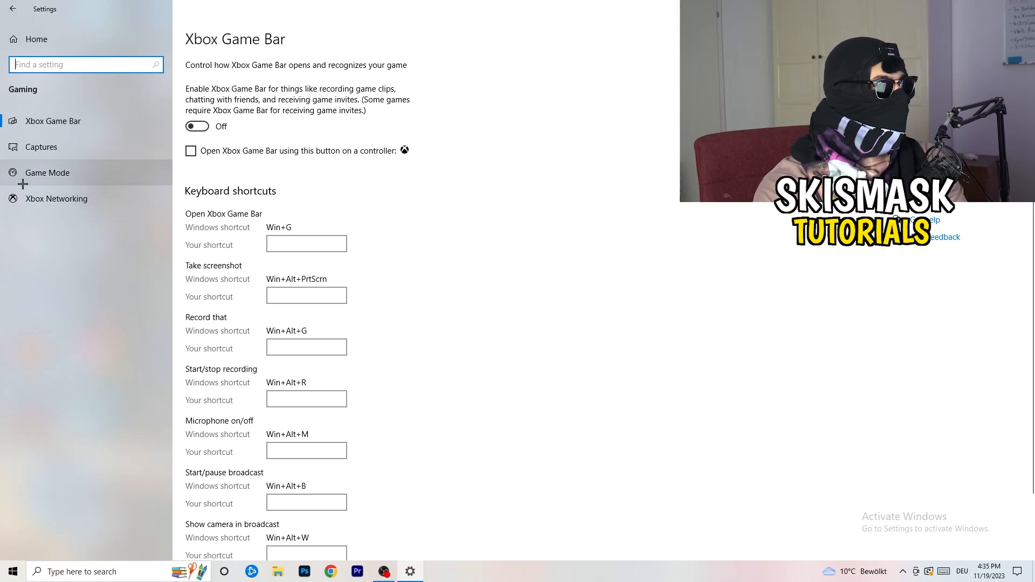
pyautogui.click(46, 172)
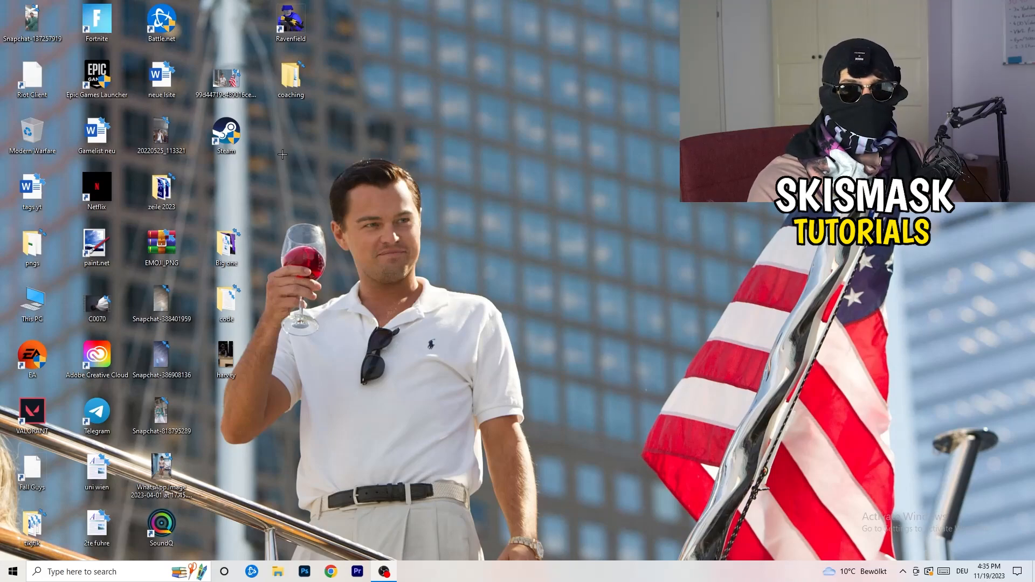
# Move the Steam shortcut to mid-desktop and bring up its Compatibility properties
pyautogui.moveTo(225, 136); pyautogui.dragTo(549, 192)
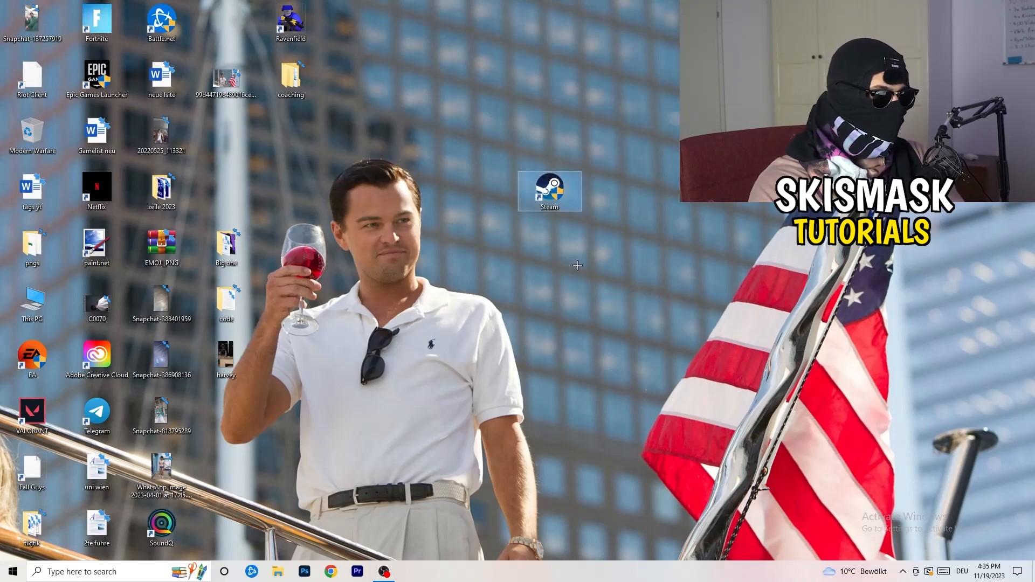
pyautogui.rightClick(549, 192)
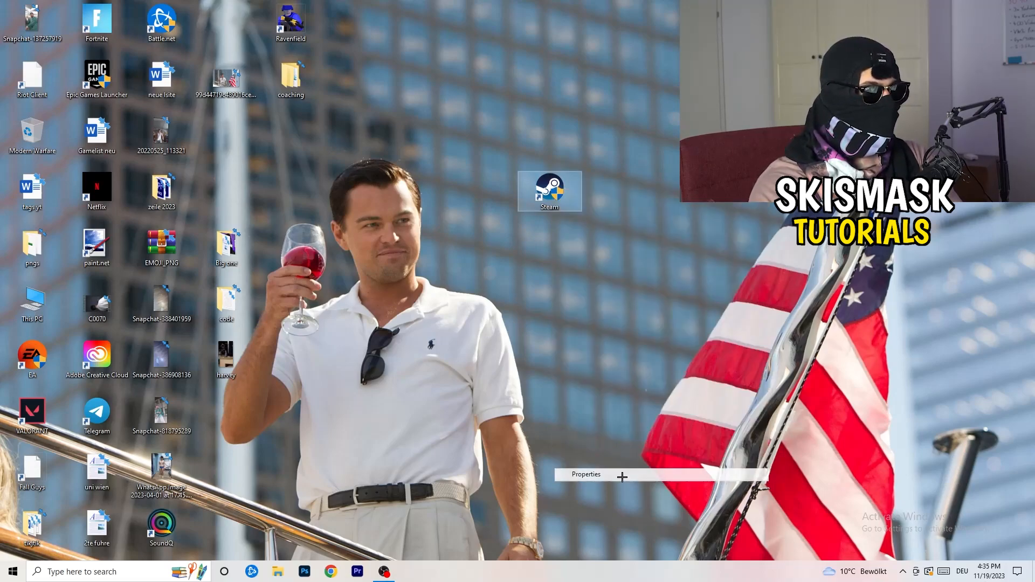
pyautogui.click(584, 474)
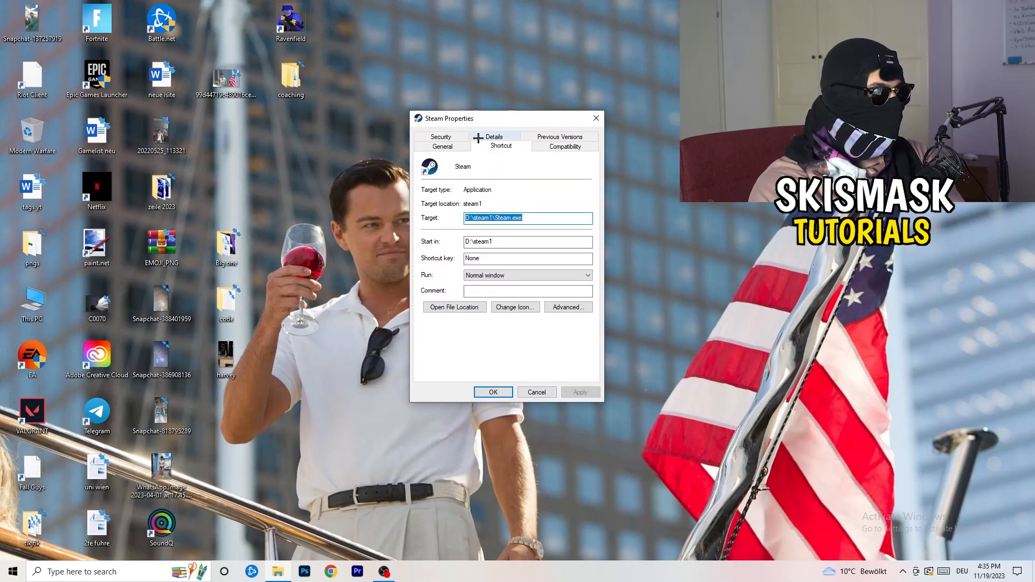
pyautogui.moveTo(451, 119); pyautogui.dragTo(443, 100)
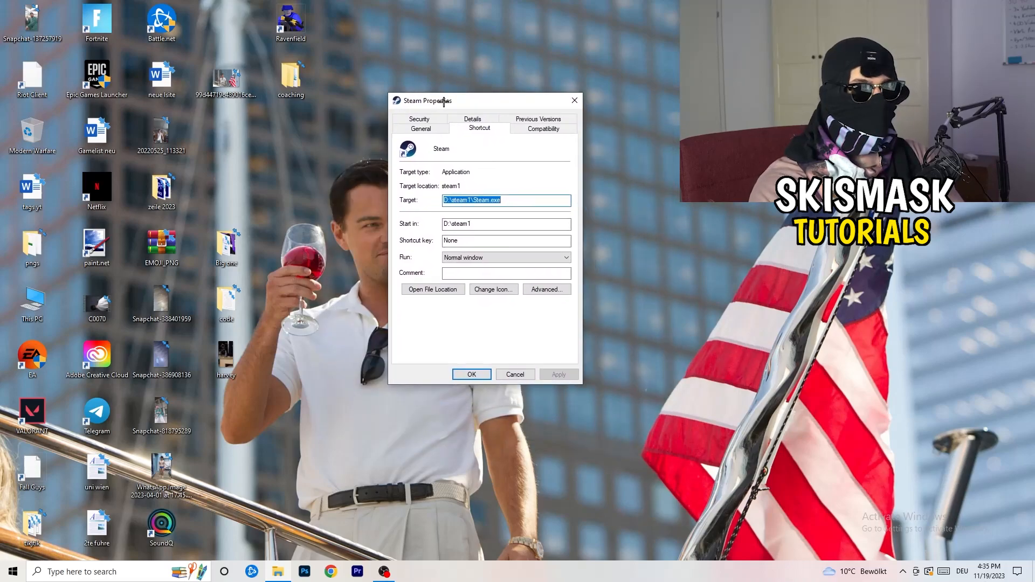
pyautogui.click(542, 129)
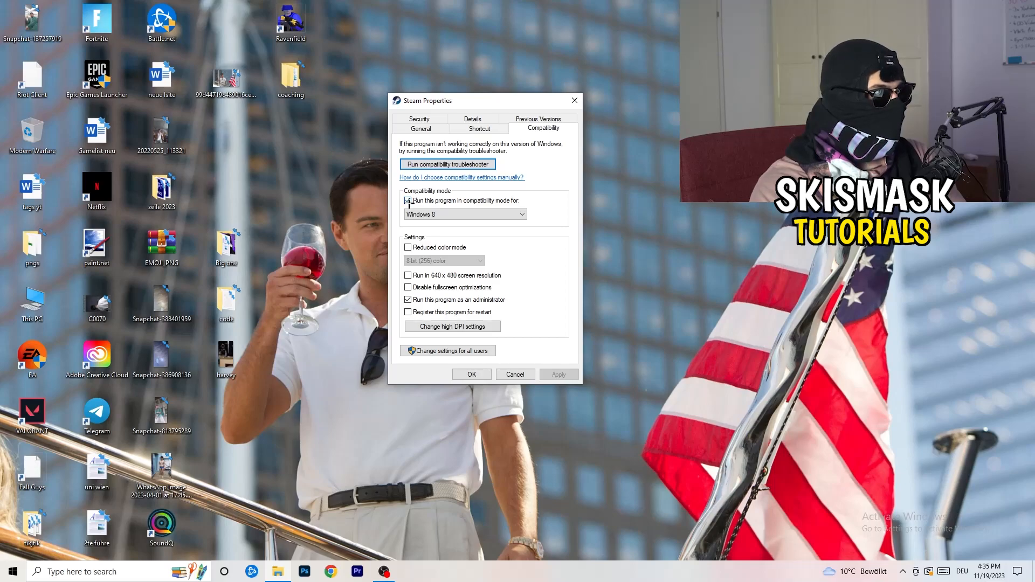
# Set Steam to Windows 8 compatibility mode and Run as administrator, then apply
pyautogui.click(408, 200)
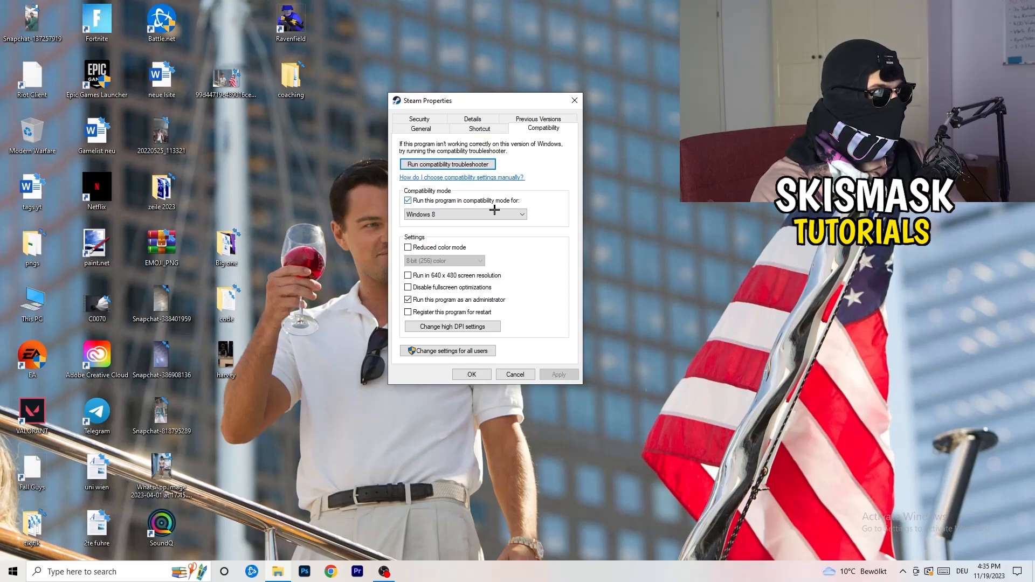
pyautogui.click(522, 214)
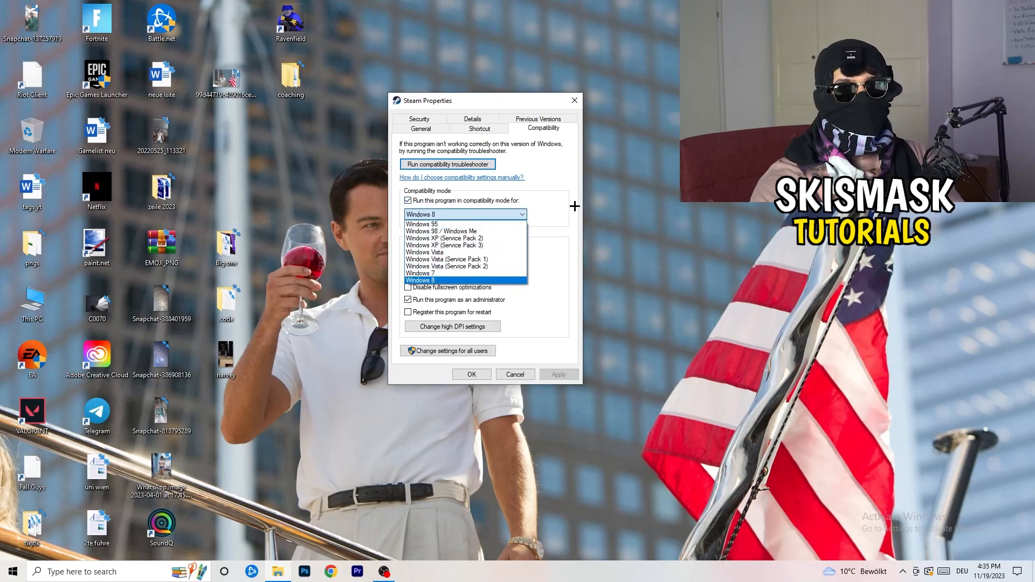
pyautogui.click(419, 280)
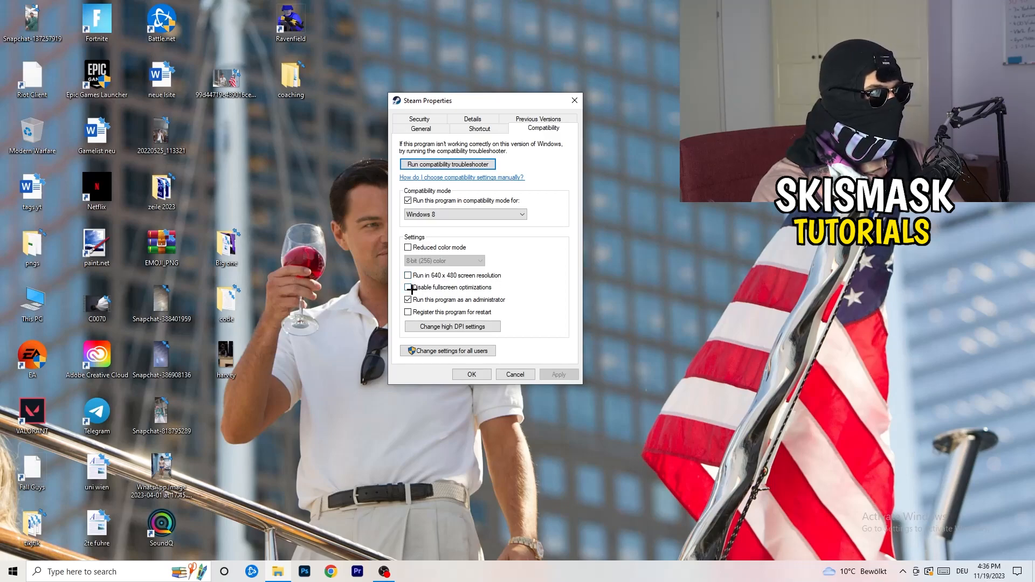
pyautogui.click(408, 287)
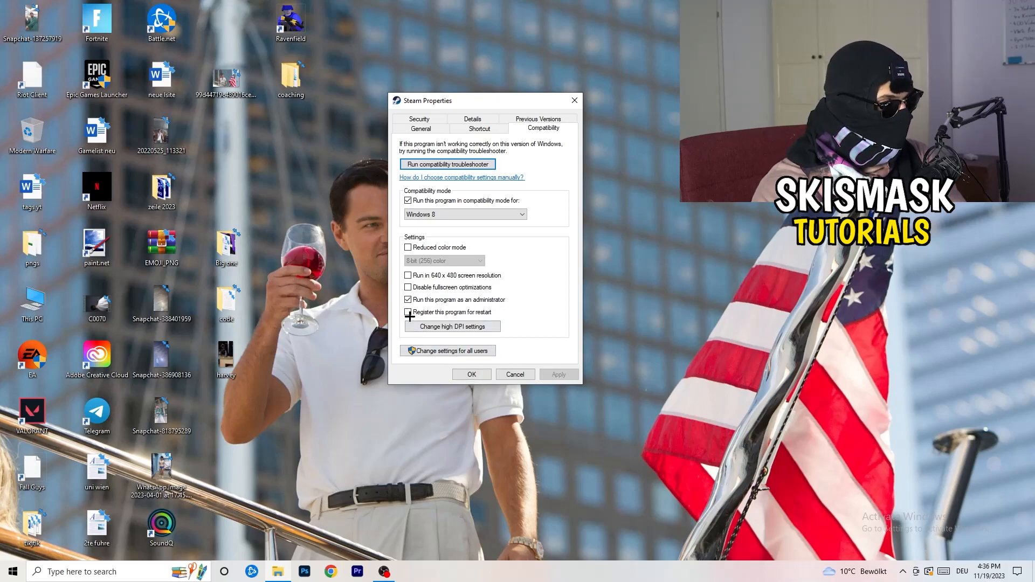
pyautogui.click(408, 311)
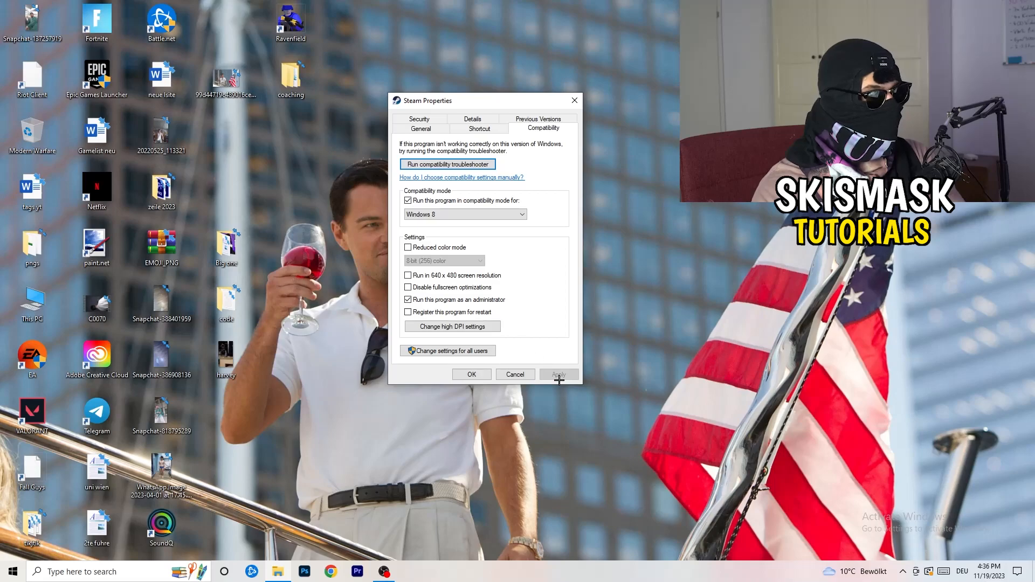
pyautogui.click(471, 374)
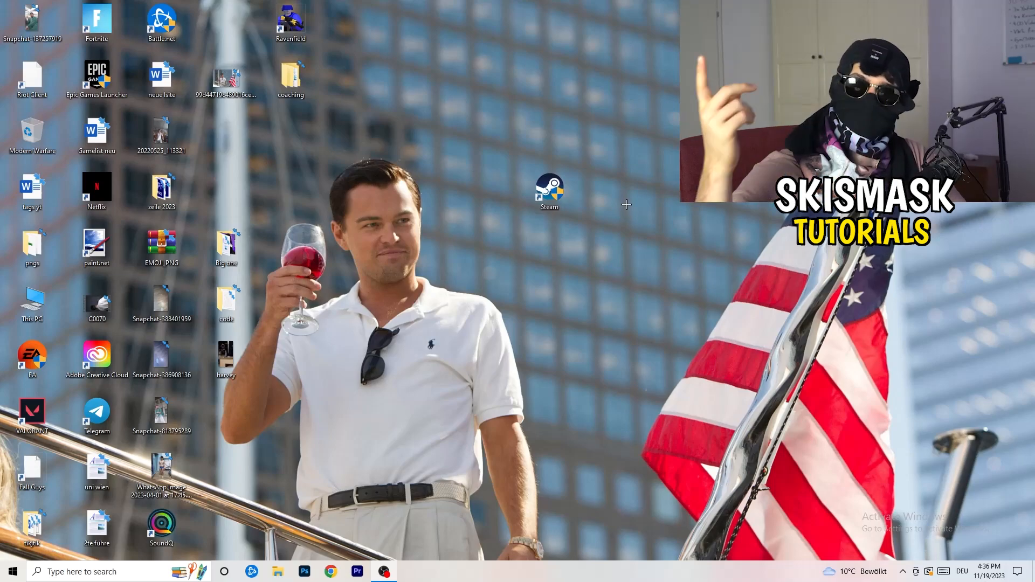
# Return the Steam shortcut to the desktop icon columns with no properties window left open
pyautogui.moveTo(549, 192); pyautogui.dragTo(486, 192)
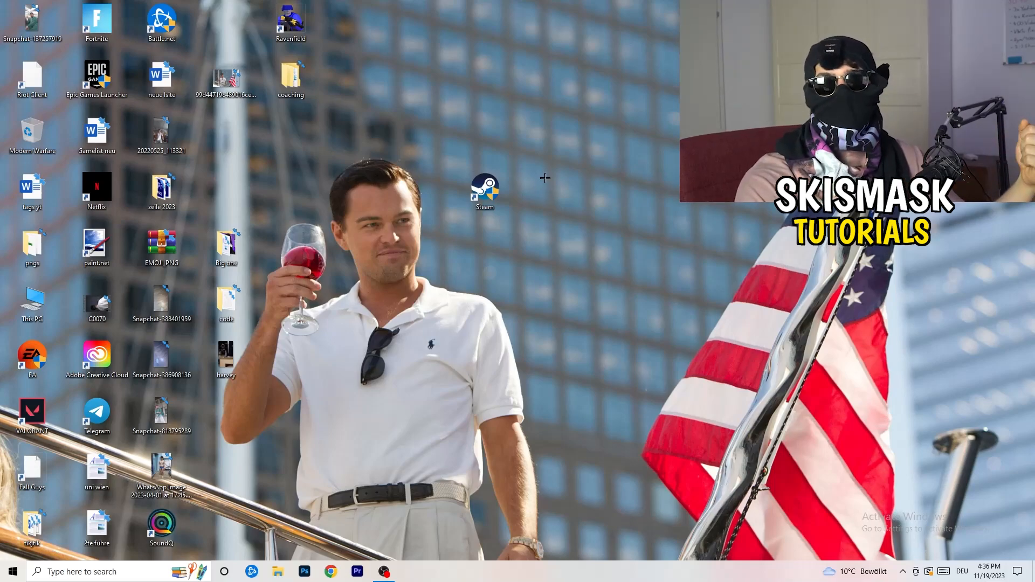
pyautogui.click(485, 188)
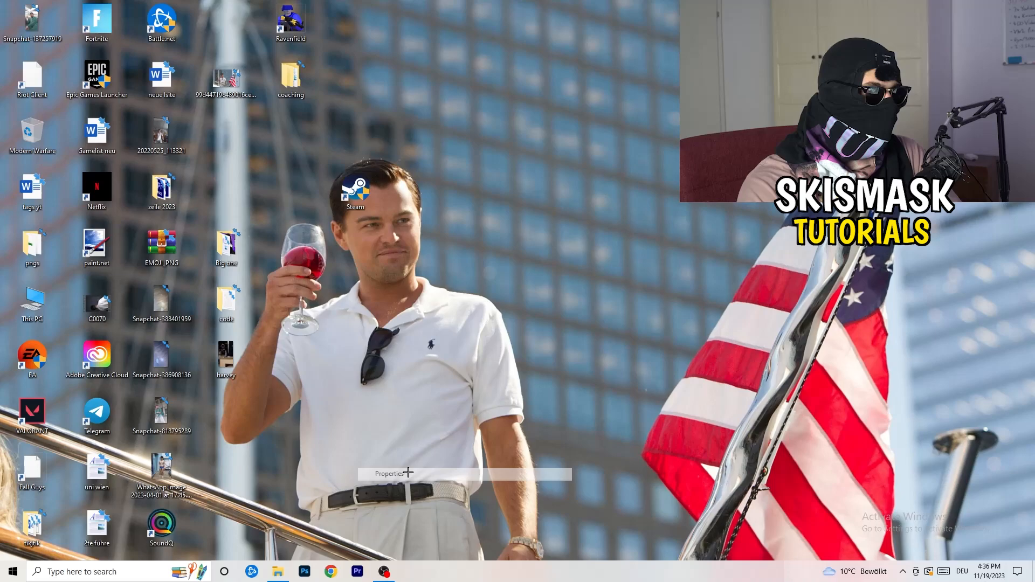
pyautogui.click(389, 474)
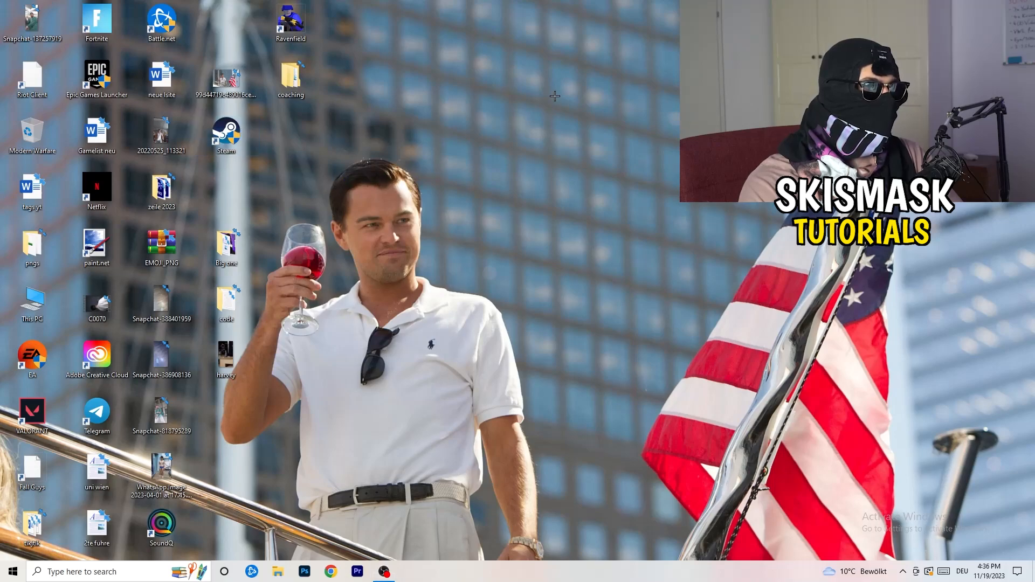
pyautogui.moveTo(532, 28)
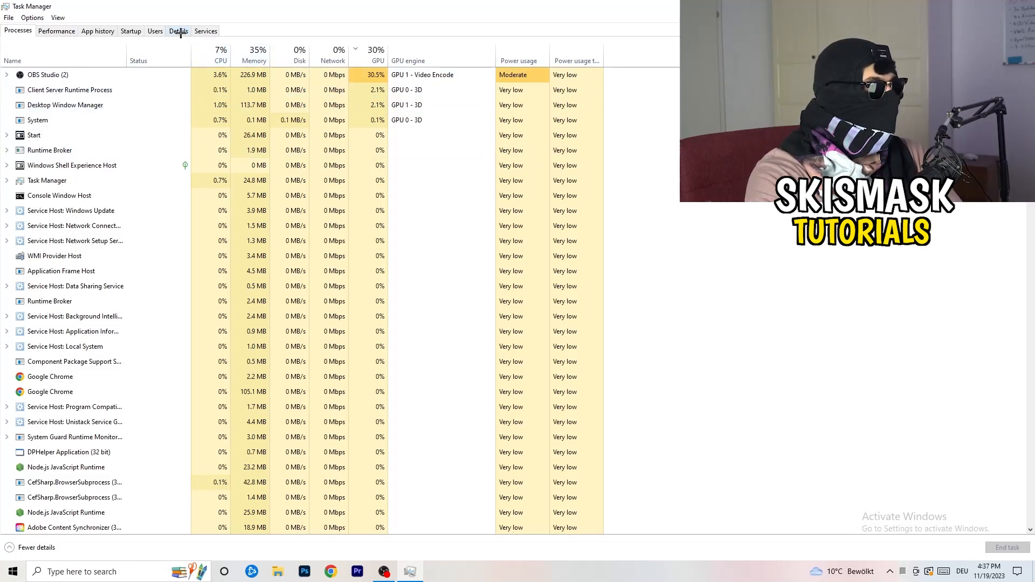
# Switch Task Manager to the Details list and select the Creative Cloud UI Helper.exe row
pyautogui.click(178, 32)
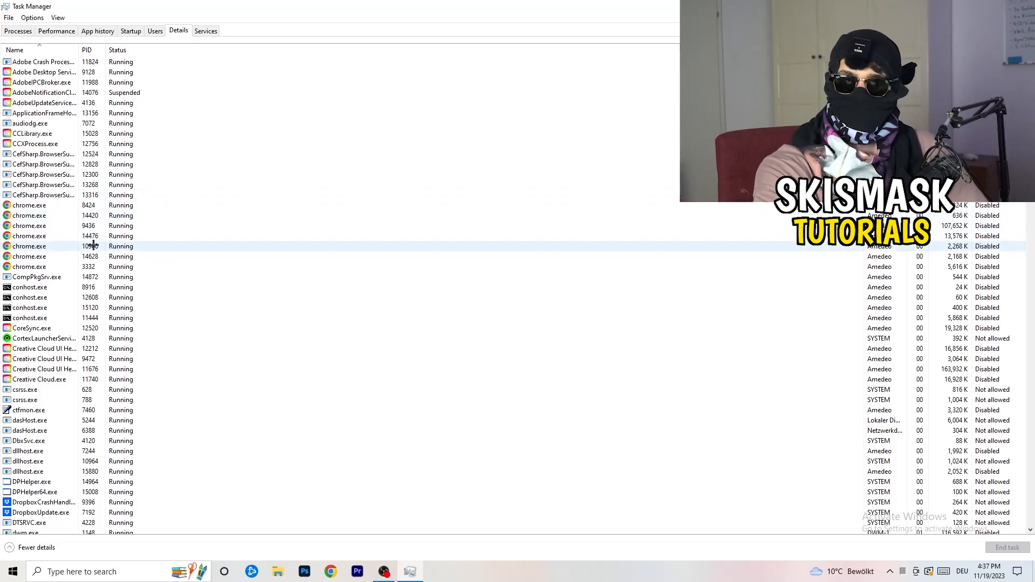
pyautogui.click(43, 358)
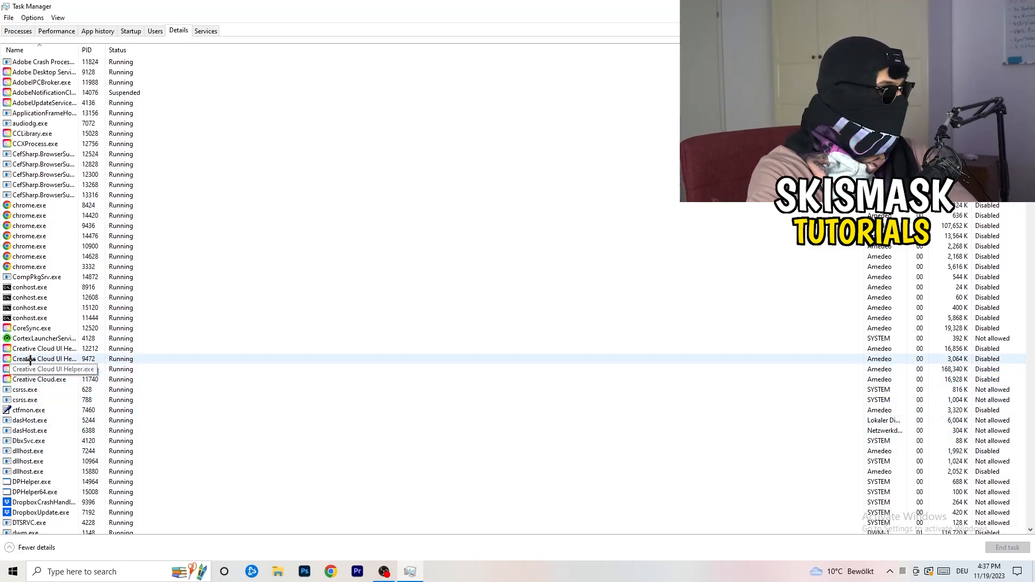
# Show the right-click options for Creative Cloud UI Helper.exe with Set priority at Normal
pyautogui.rightClick(44, 358)
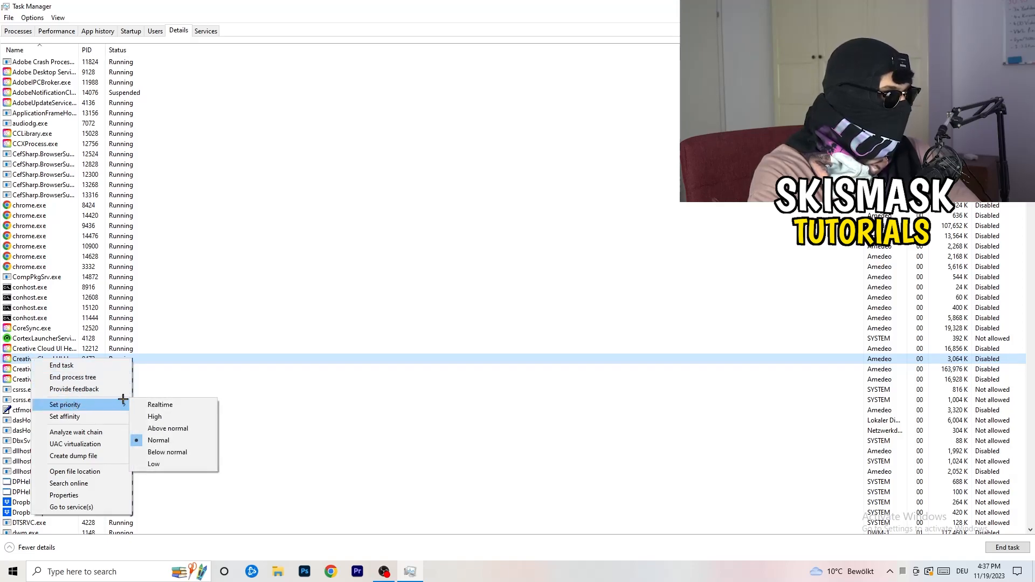
pyautogui.moveTo(154, 417)
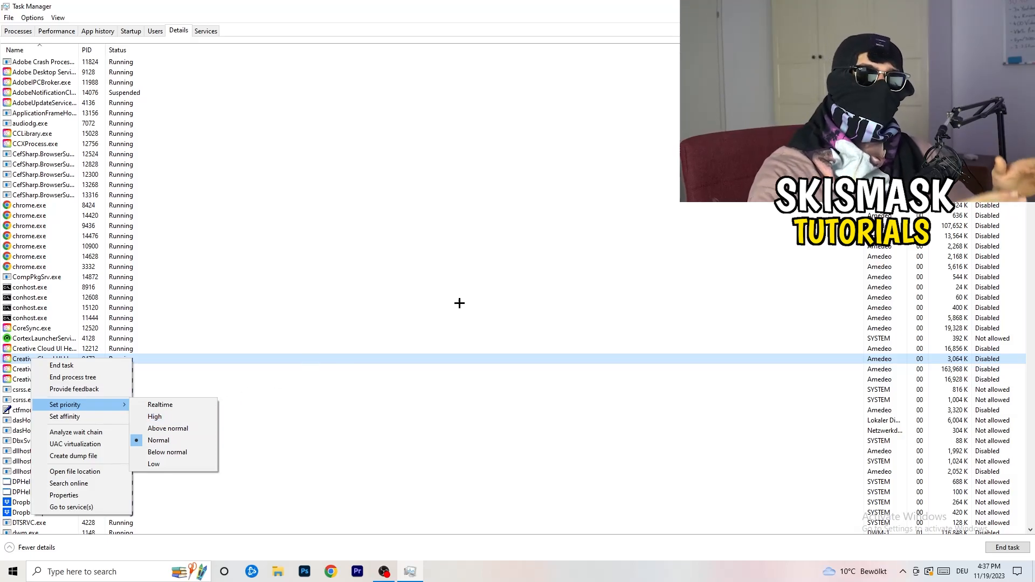
pyautogui.moveTo(472, 307)
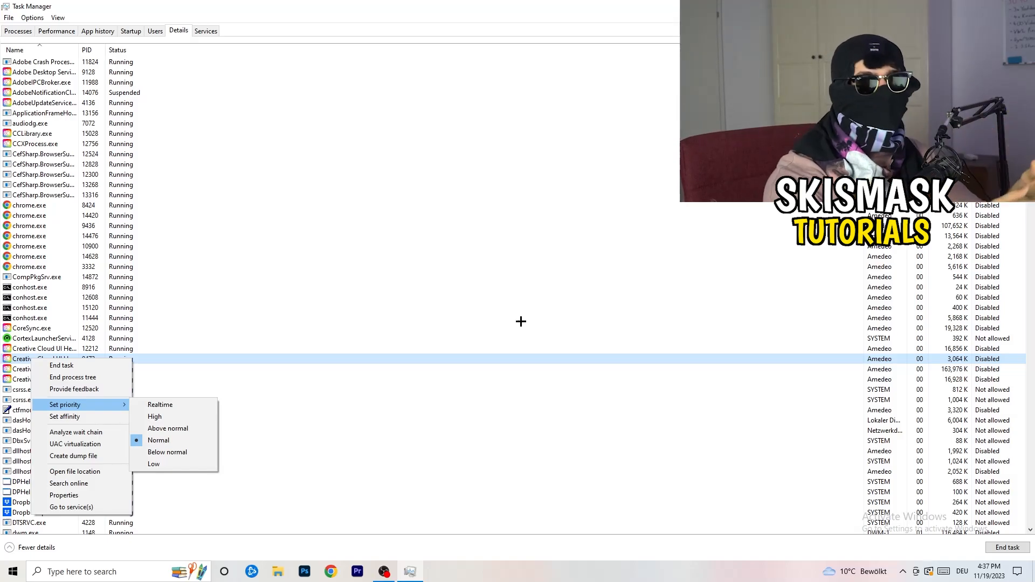
pyautogui.moveTo(530, 324)
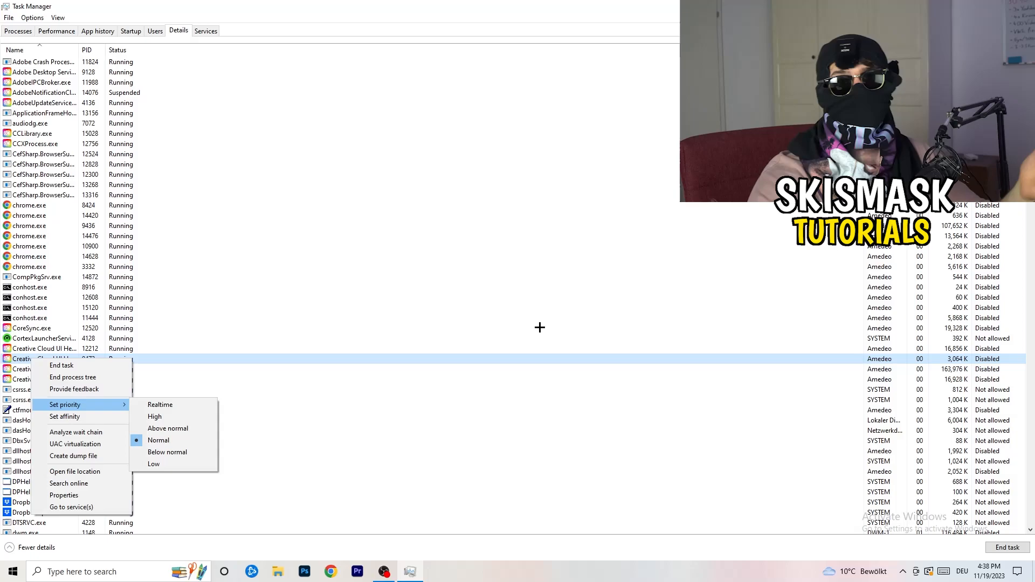
pyautogui.moveTo(548, 330)
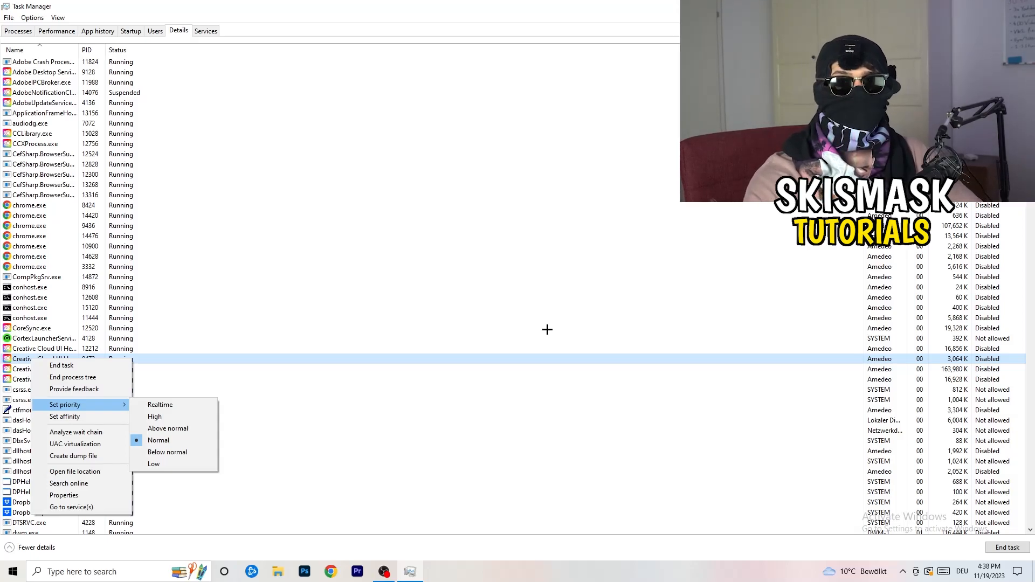
pyautogui.moveTo(552, 331)
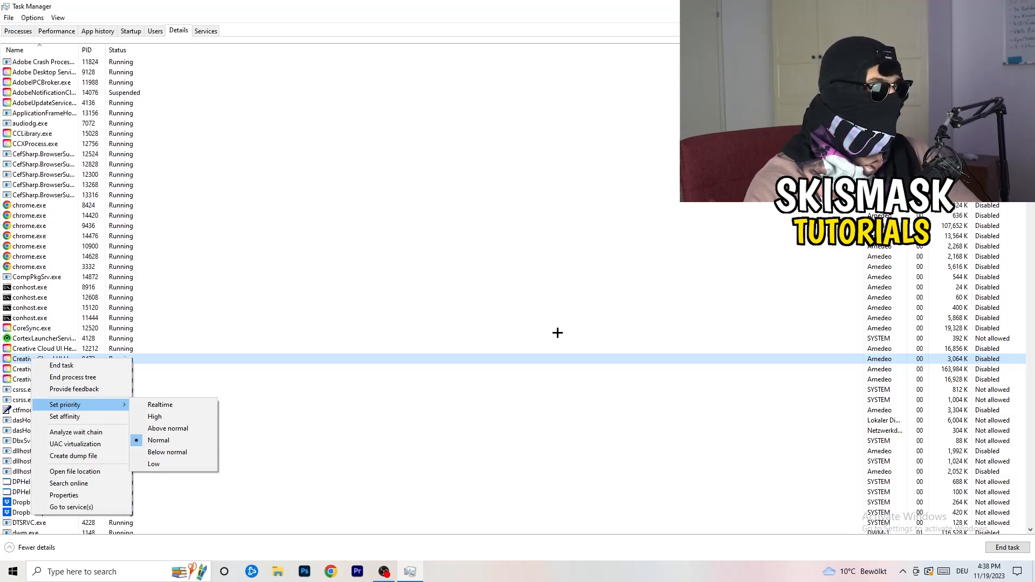
pyautogui.moveTo(560, 333)
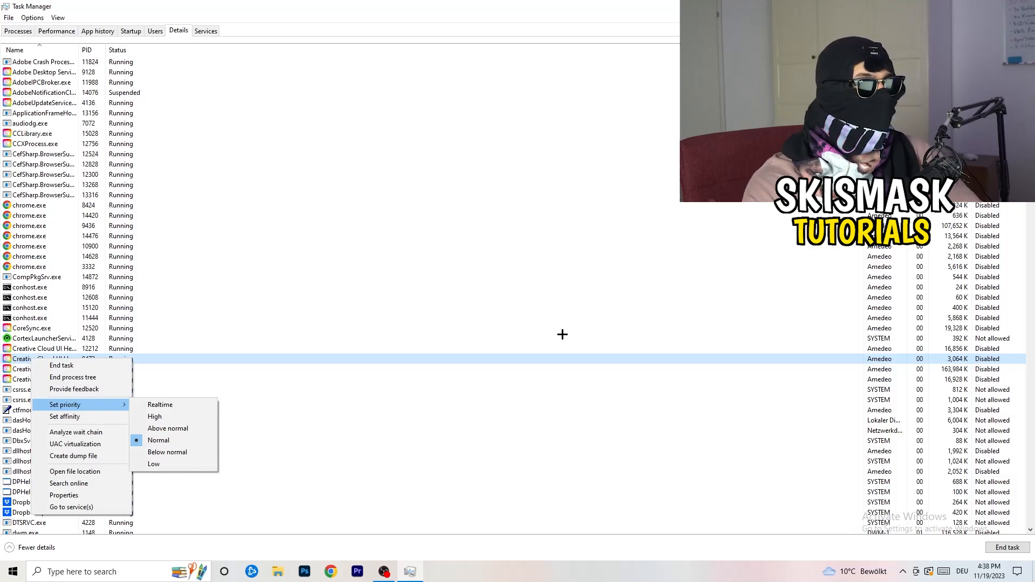